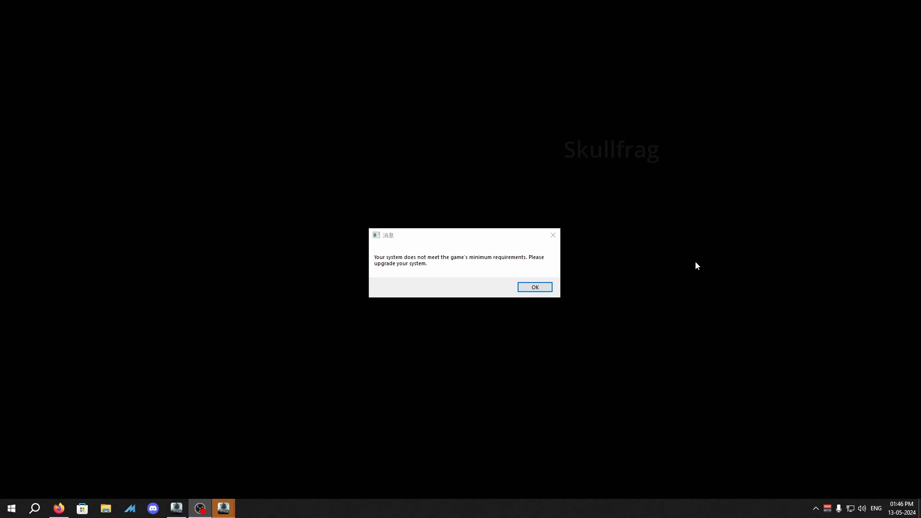
Step: Dismiss the minimum-requirements error with OK, closing the game
{"action": "left_click", "coordinate": [534, 287]}
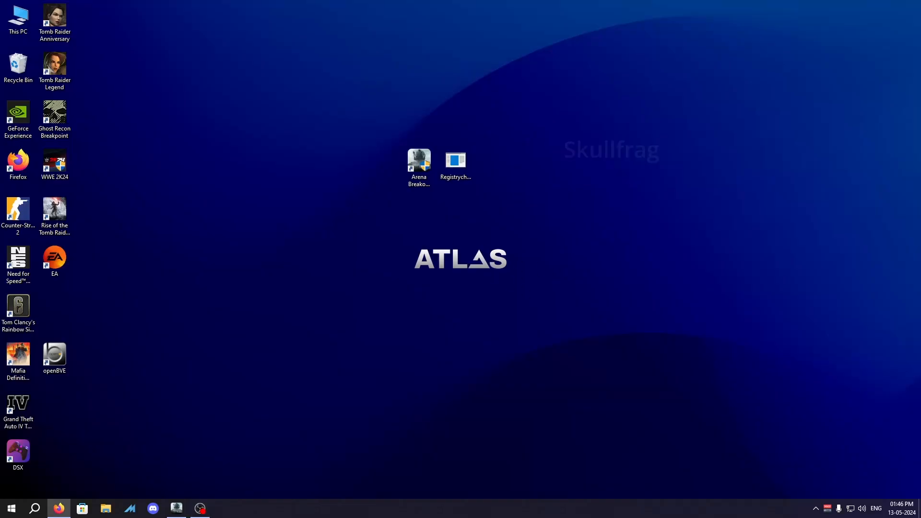
{"action": "mouse_move", "coordinate": [216, 397]}
{"action": "type", "text": "cmd"}
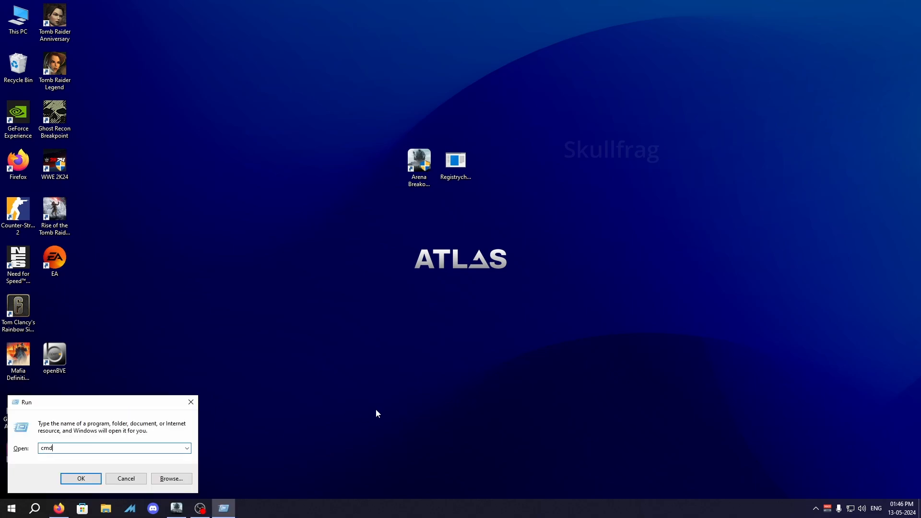
Step: Query the video controller caption via wmic, revealing NVIDIA GeForce GTX 1660, then bring up Run again
{"action": "left_click", "coordinate": [81, 478]}
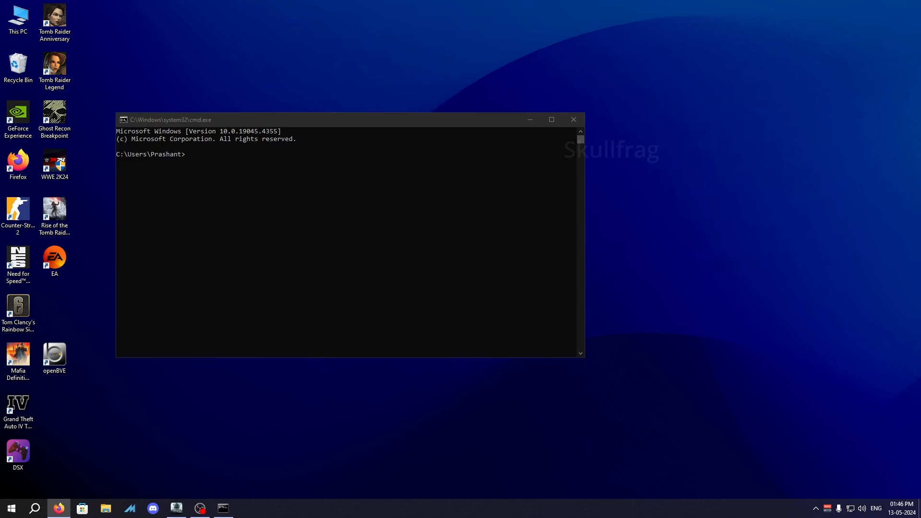
{"action": "type", "text": "wmic path win32_videocontroller get caption"}
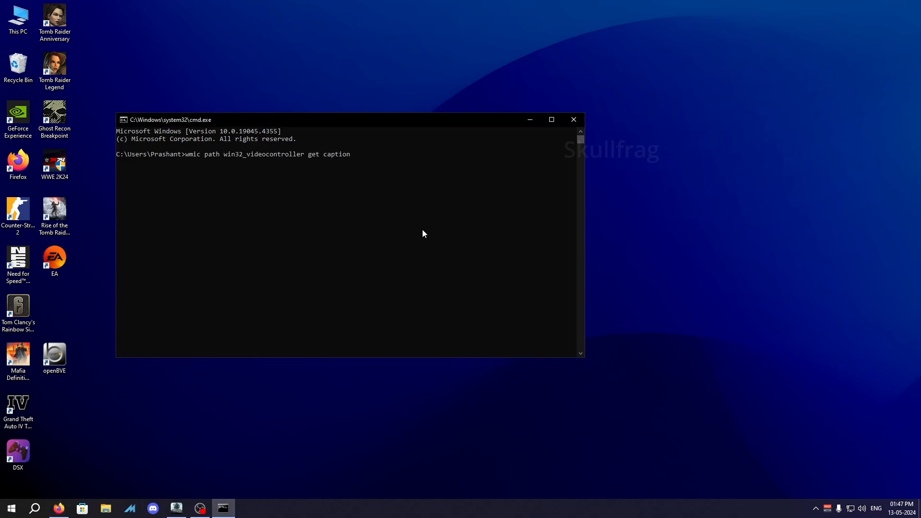
{"action": "key", "text": "Return"}
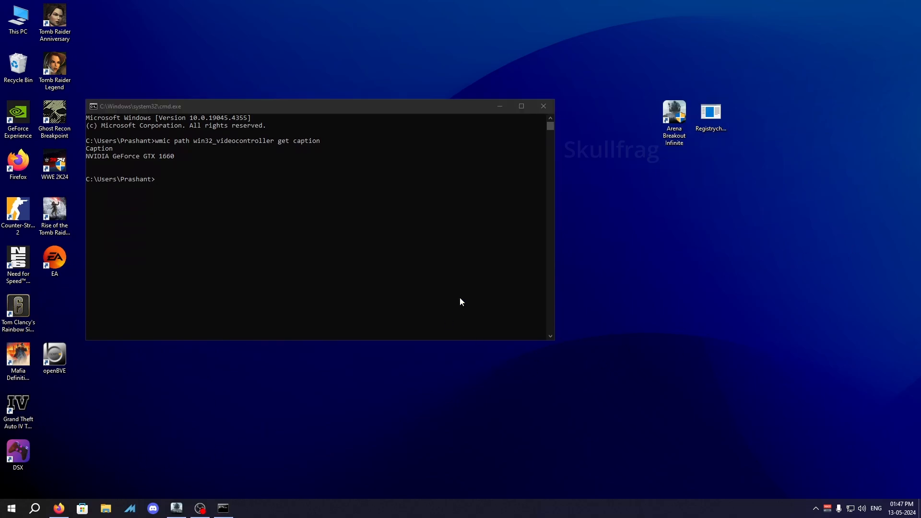
{"action": "key", "text": "win+r"}
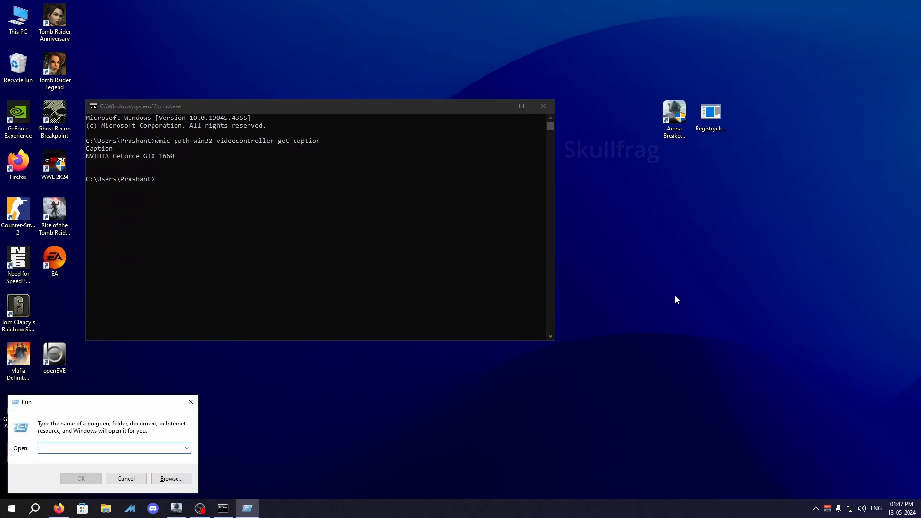
Step: Launch regedit and confirm via File > Export that backup.reg already exists in Documents
{"action": "type", "text": "regedit"}
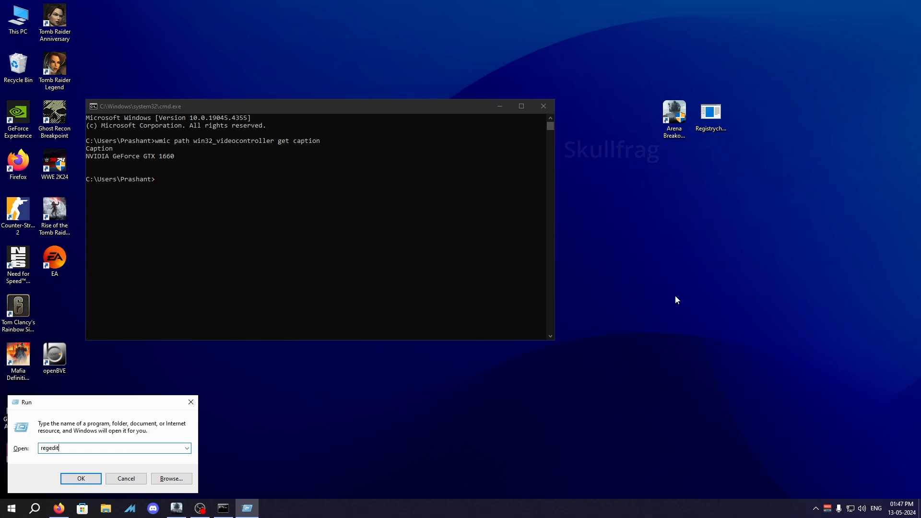
{"action": "left_click", "coordinate": [80, 478]}
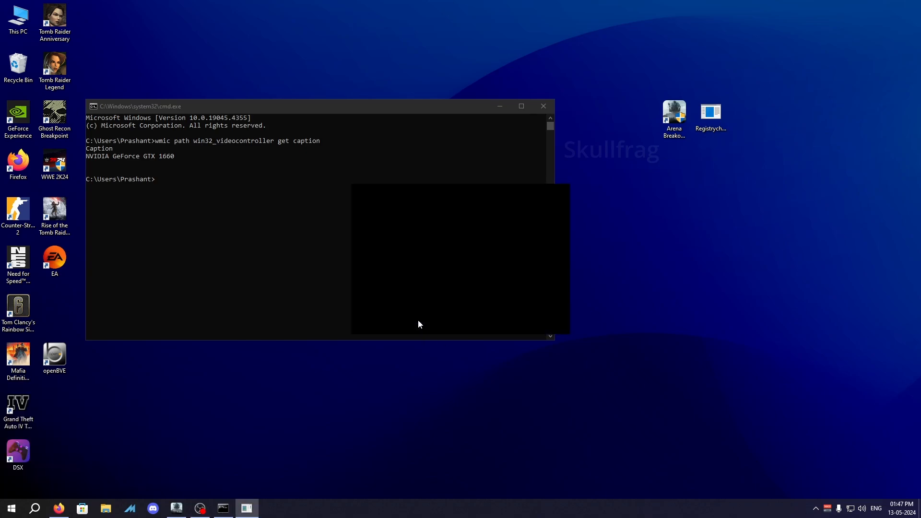
{"action": "left_click", "coordinate": [8, 15]}
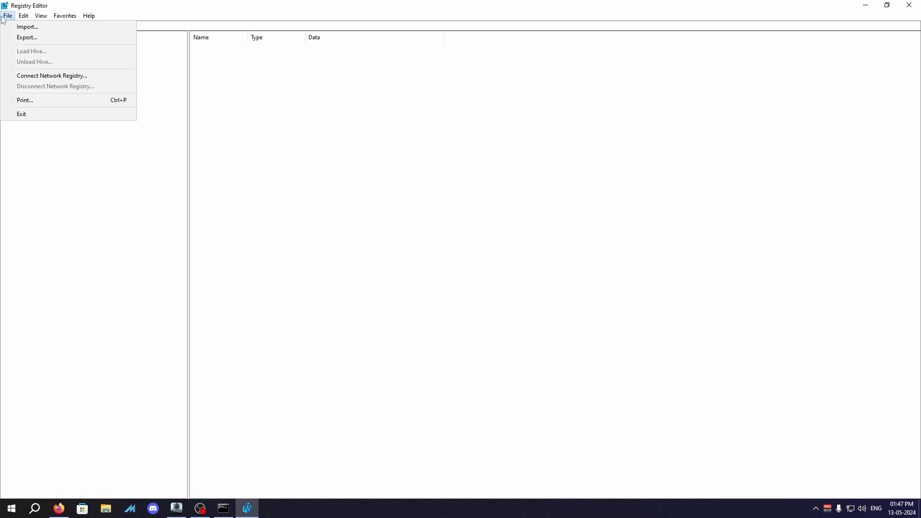
{"action": "left_click", "coordinate": [27, 37]}
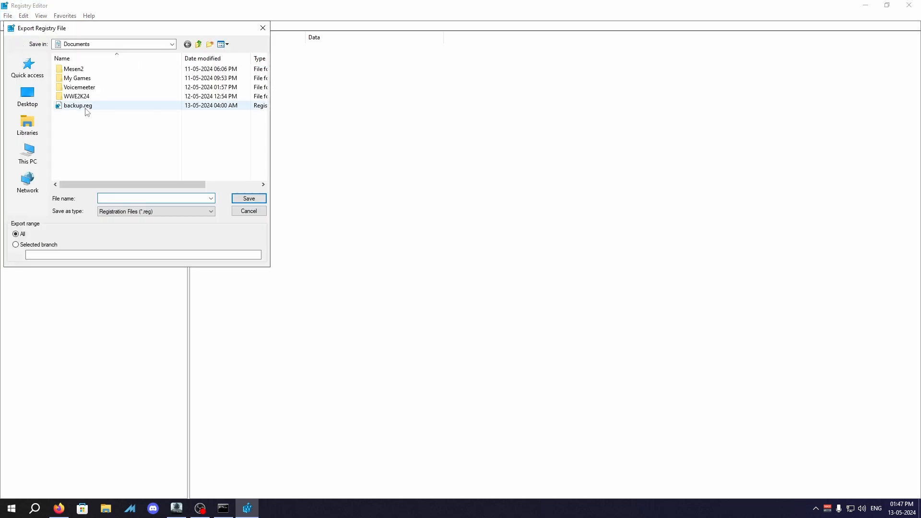
{"action": "mouse_move", "coordinate": [77, 105]}
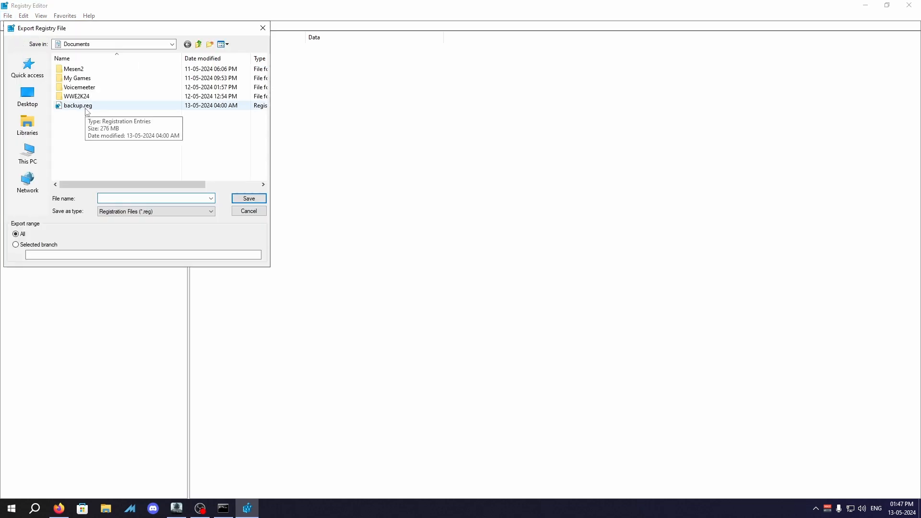
{"action": "left_click", "coordinate": [152, 198]}
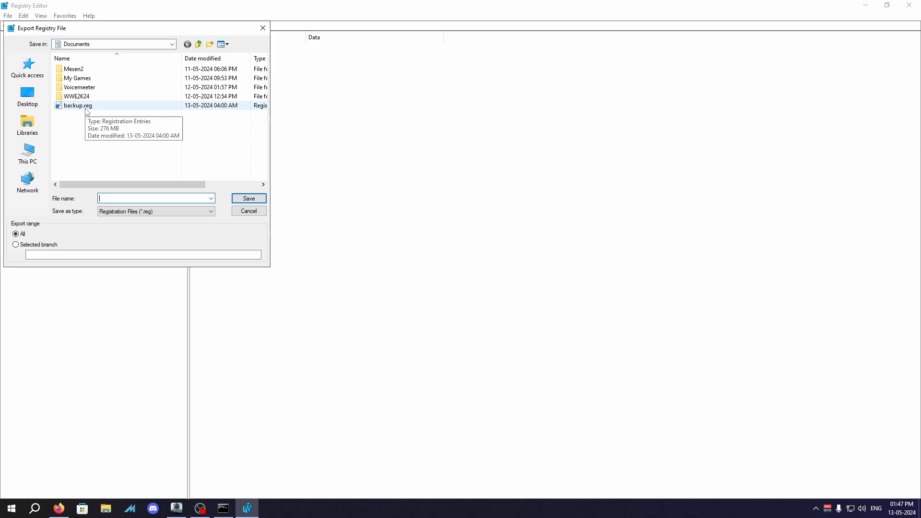
{"action": "left_click", "coordinate": [249, 211]}
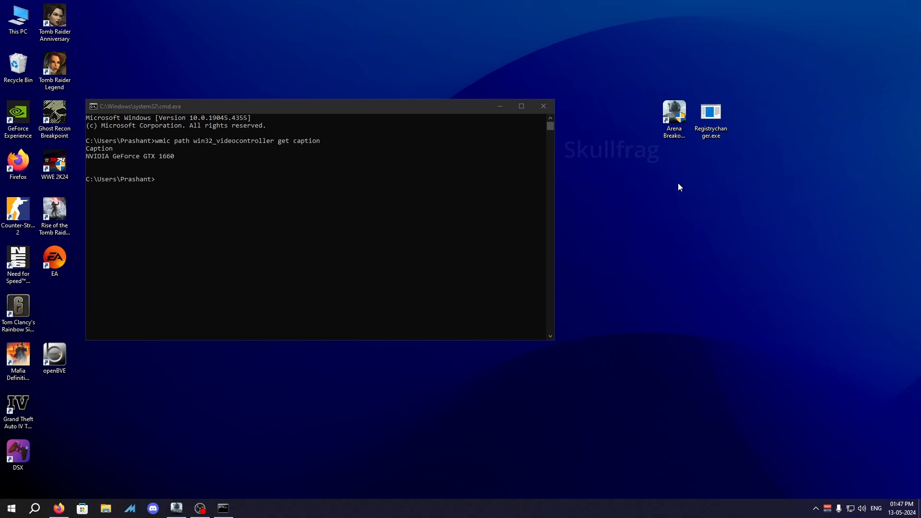
Step: Run Registrychanger.exe to replace the GTX 1660 registry name with NVIDIA Geforce RTX 2080
{"action": "right_click", "coordinate": [710, 111]}
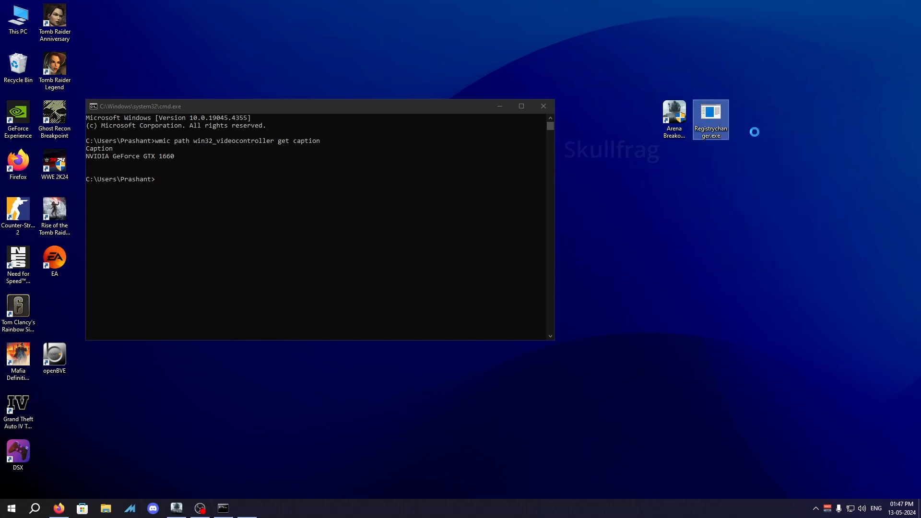
{"action": "double_click", "coordinate": [710, 117]}
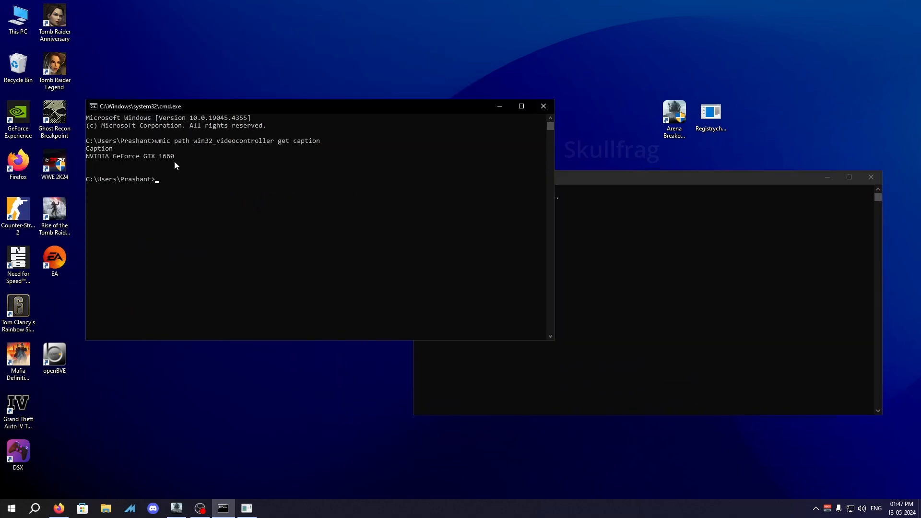
{"action": "mouse_move", "coordinate": [106, 157]}
{"action": "type", "text": "NVIDIA GeForce GTX 1660"}
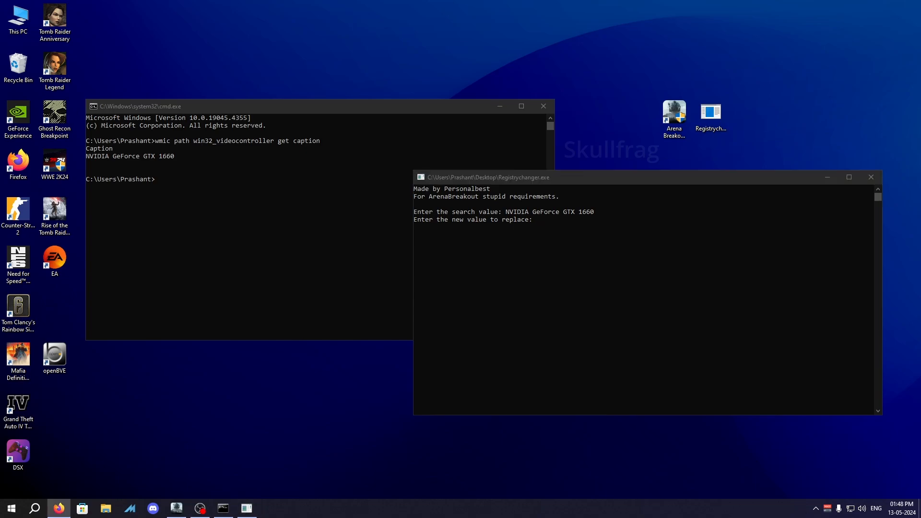
{"action": "mouse_move", "coordinate": [786, 207]}
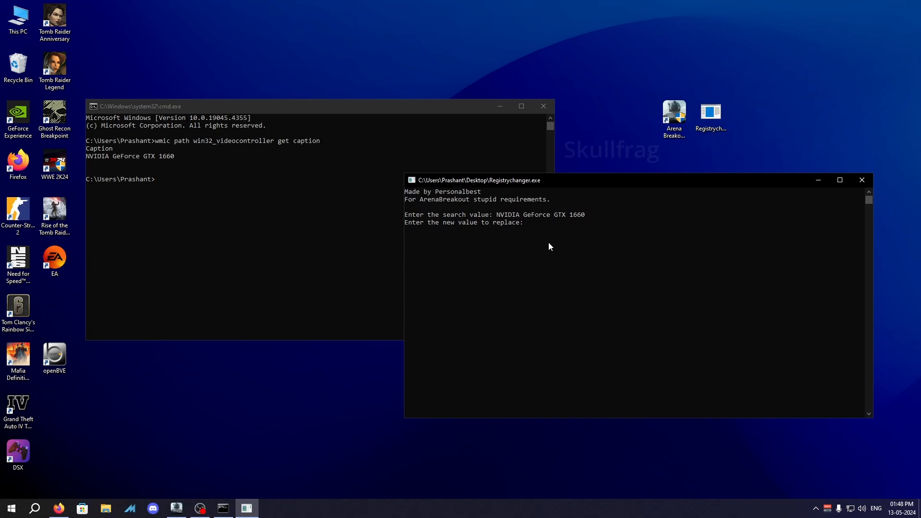
{"action": "type", "text": "NVIDIA Geforce RTX 2080"}
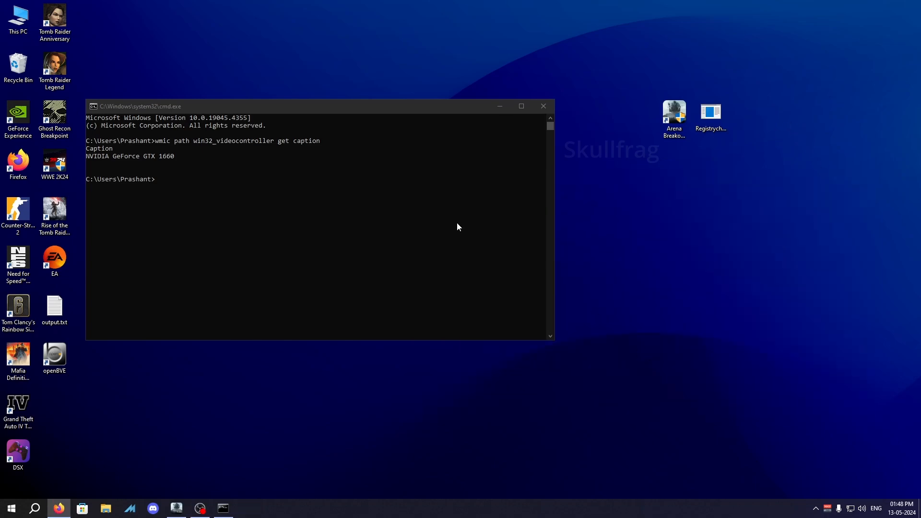
{"action": "mouse_move", "coordinate": [450, 213]}
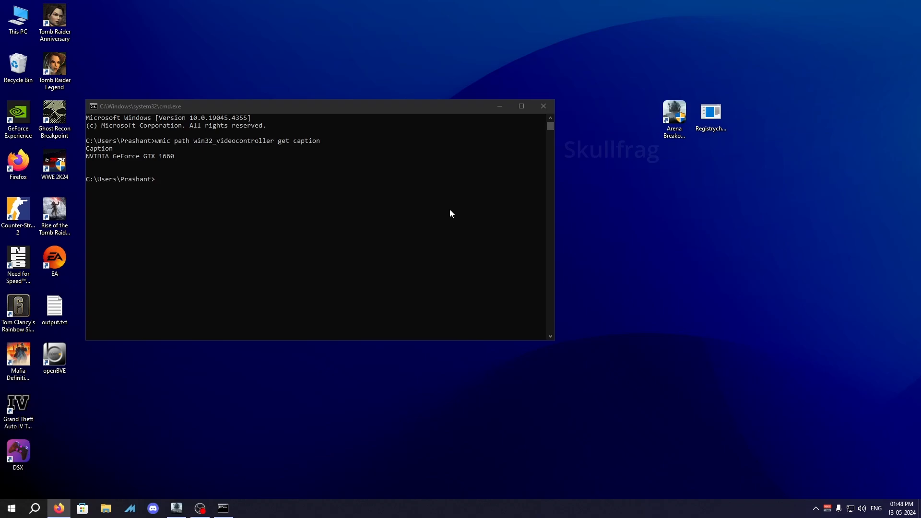
{"action": "mouse_move", "coordinate": [380, 323]}
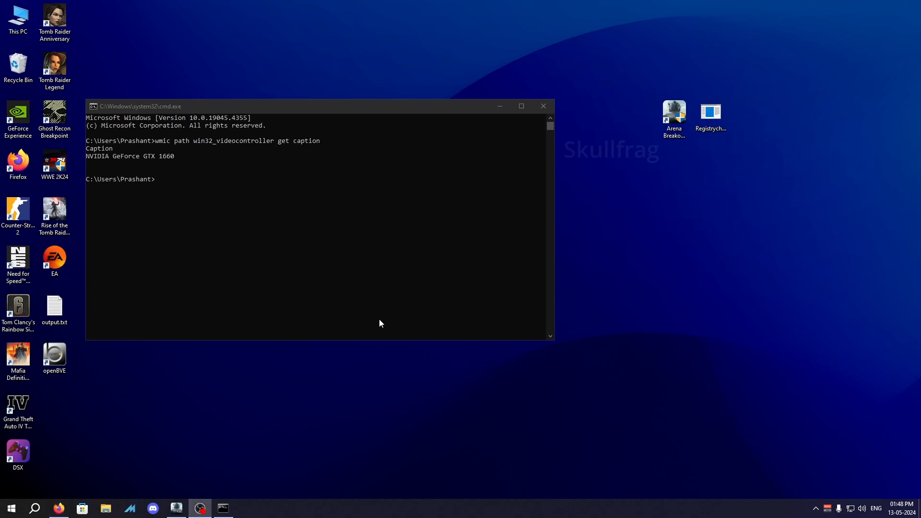
{"action": "left_click", "coordinate": [10, 507]}
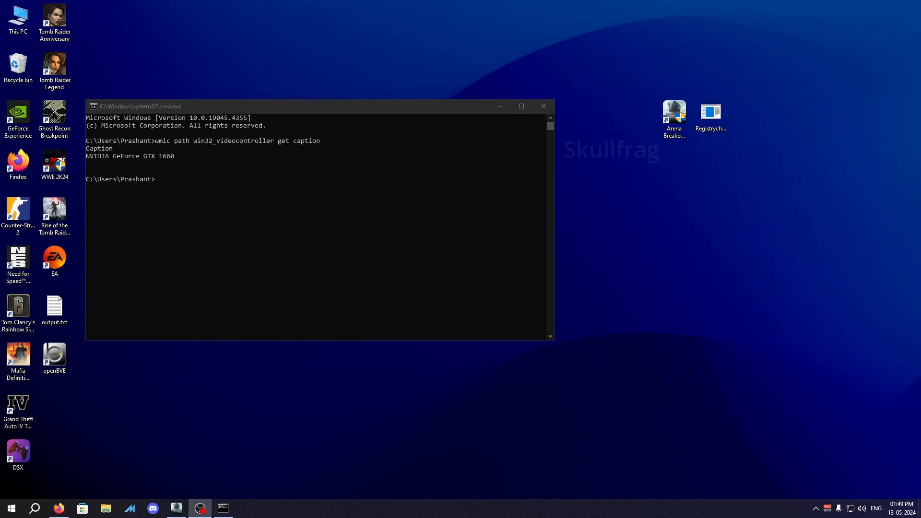
Step: Start Arena Breakout Infinite from its launcher so it loads into anti-cheat startup
{"action": "double_click", "coordinate": [673, 113]}
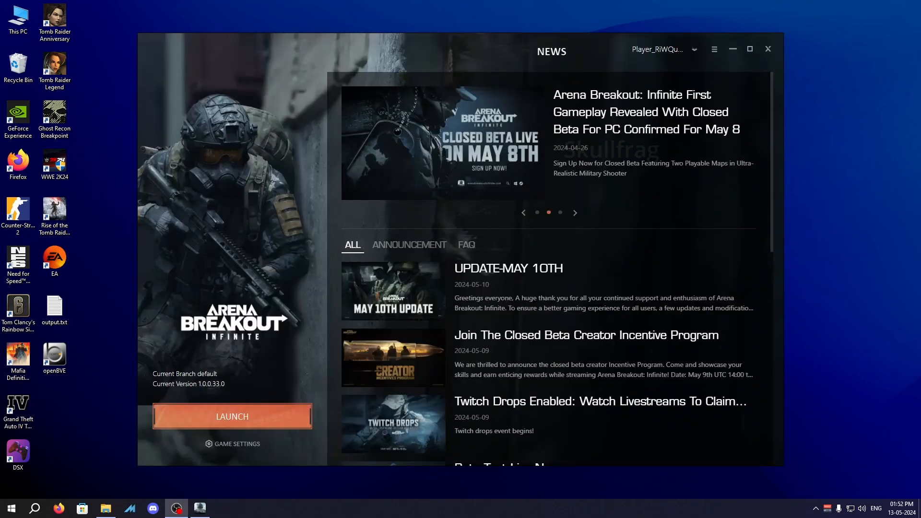
{"action": "left_click", "coordinate": [574, 212]}
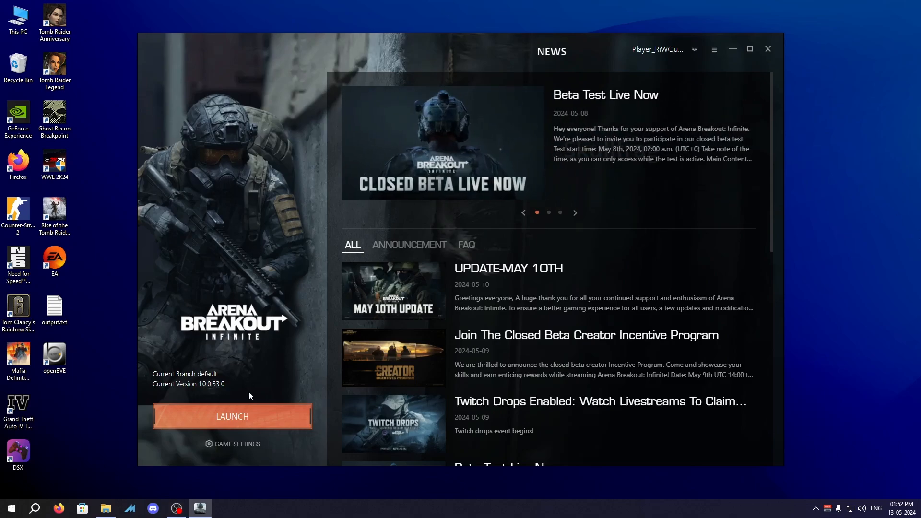
{"action": "left_click", "coordinate": [231, 416]}
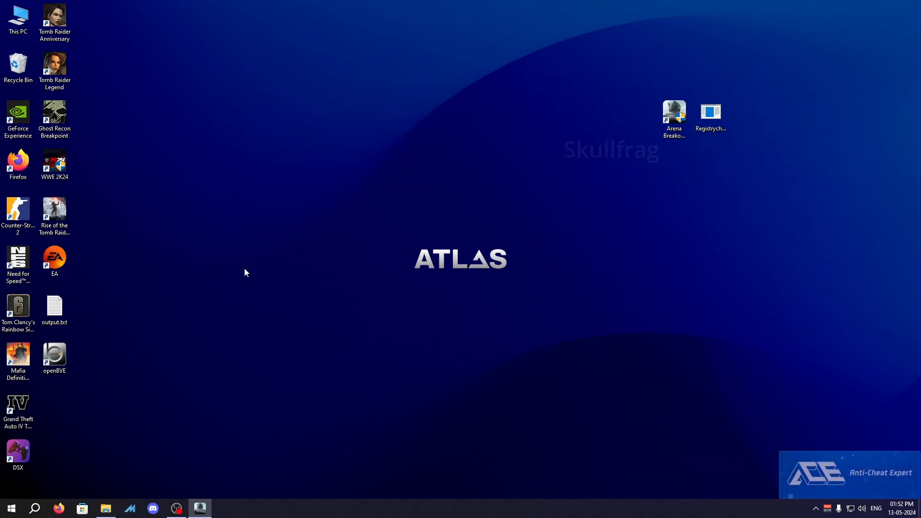